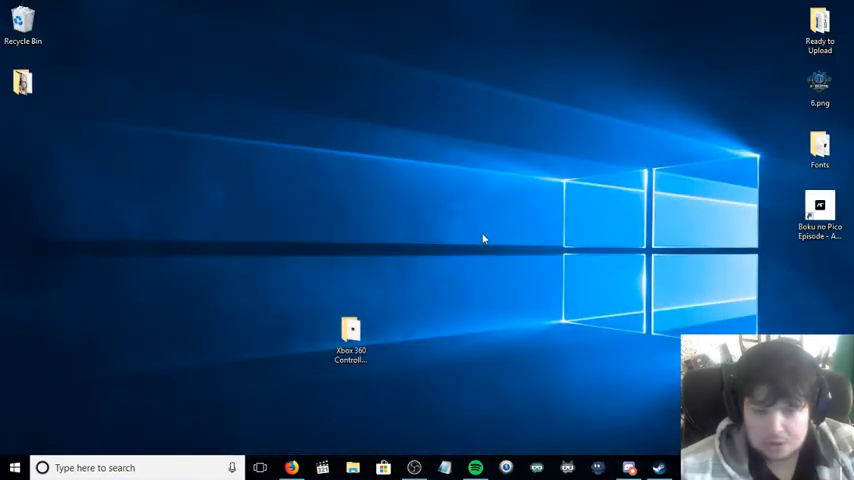
mouse_move(480, 264)
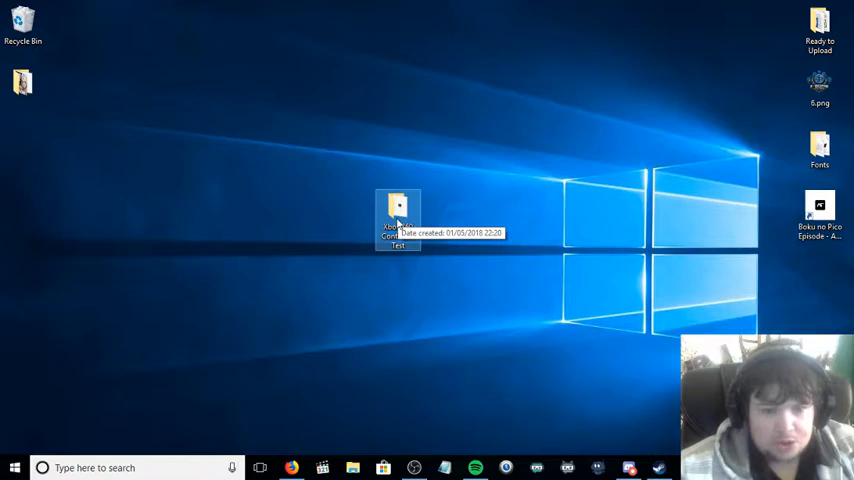
mouse_move(502, 184)
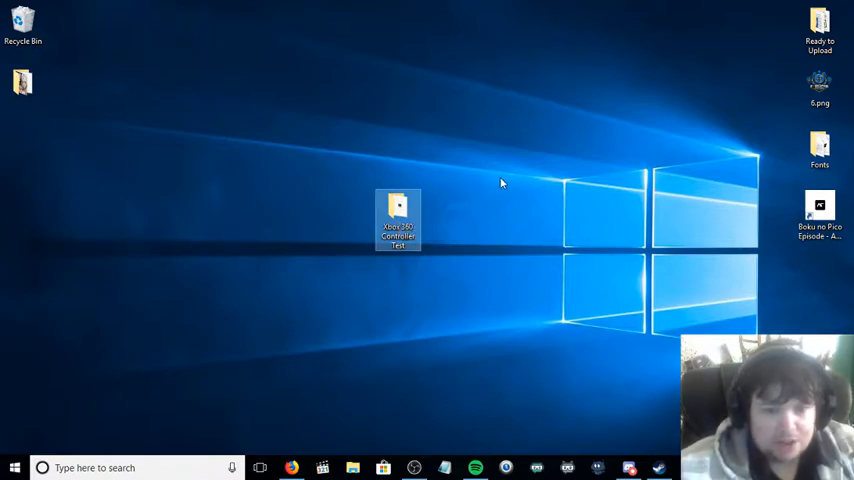
mouse_move(370, 212)
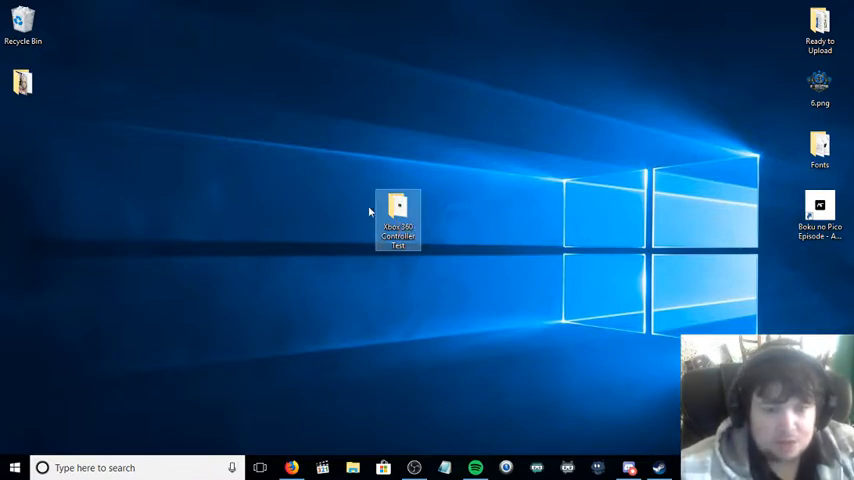
mouse_move(398, 218)
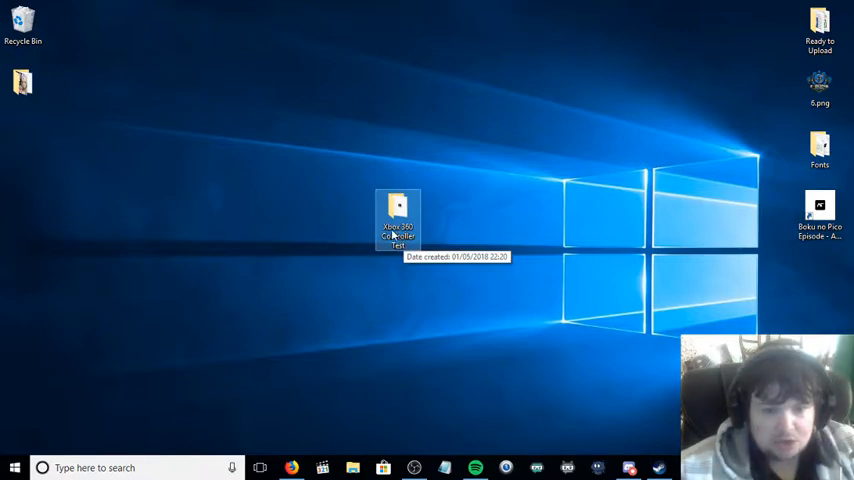
Open the Xbox 360 Controller Test folder and select the v1.0 executable
double_click(398, 210)
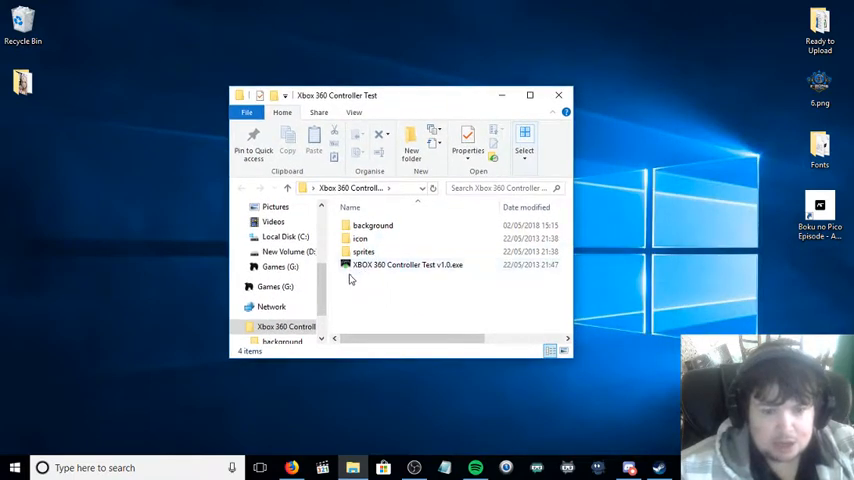
mouse_move(406, 264)
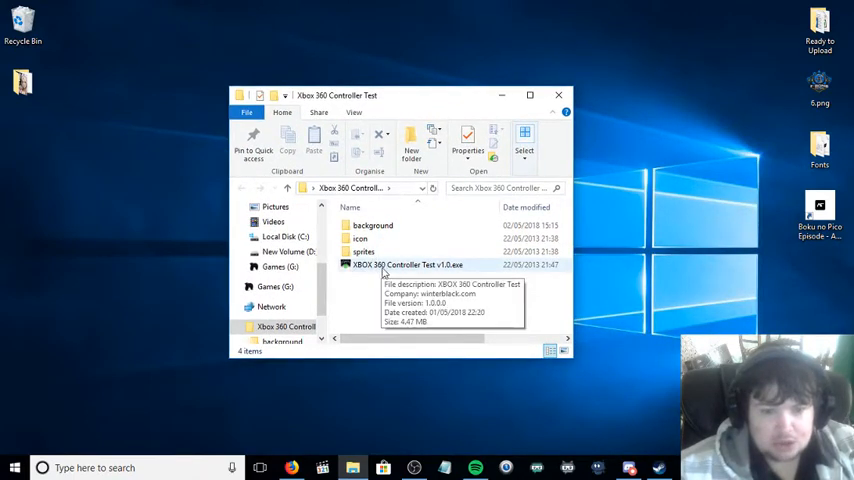
click(406, 264)
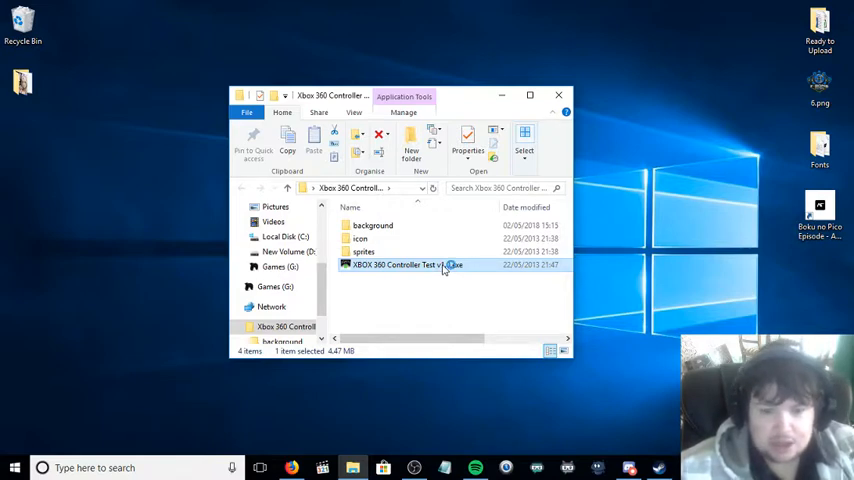
Launch XBOX 360 Controller Test v1.0.exe and focus its window to test buttons and triggers
double_click(404, 264)
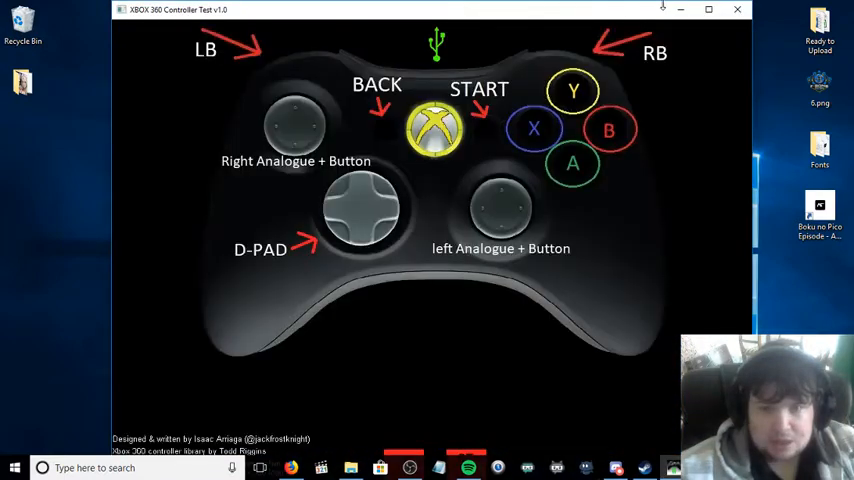
click(708, 10)
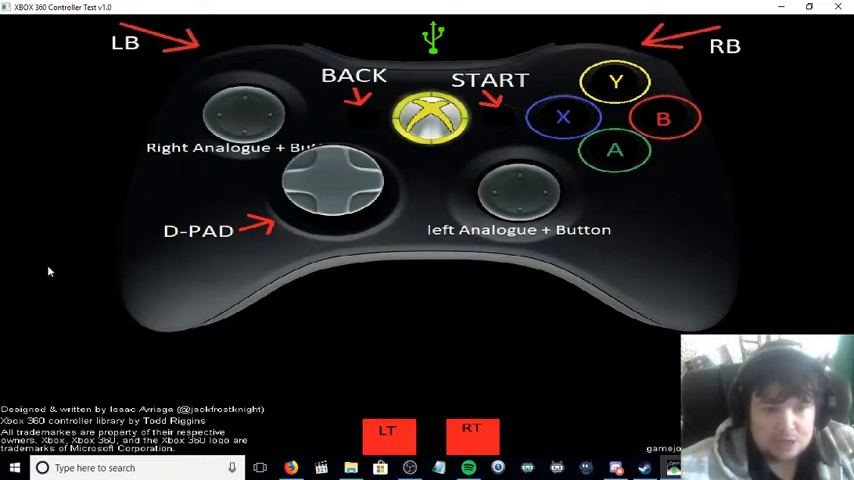
click(332, 184)
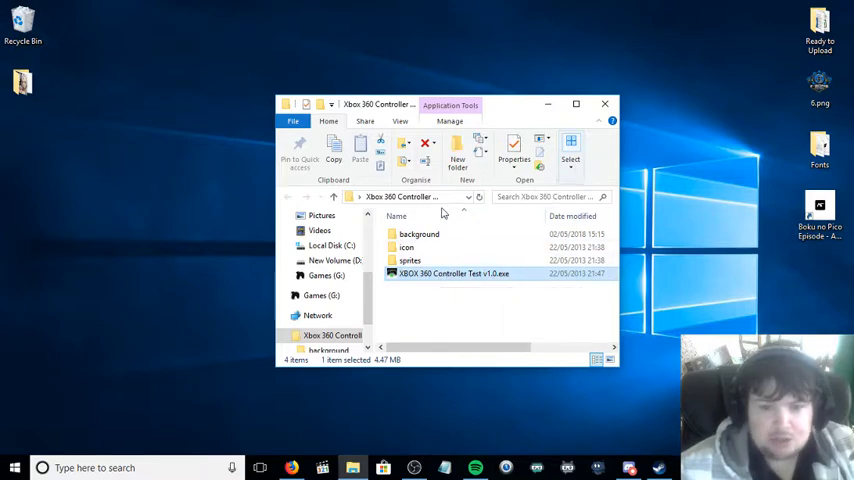
mouse_move(424, 202)
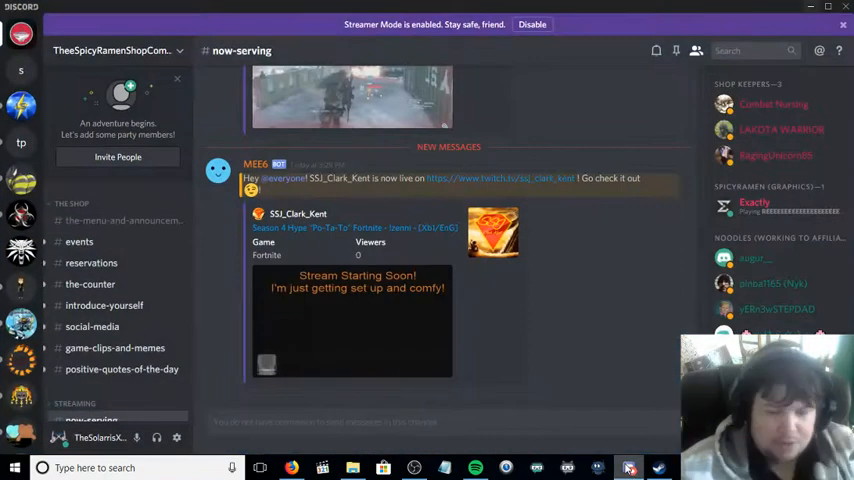
click(352, 468)
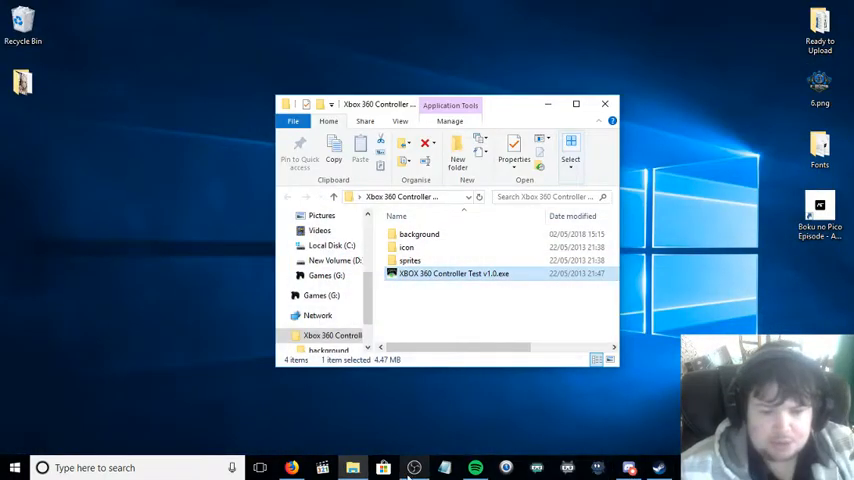